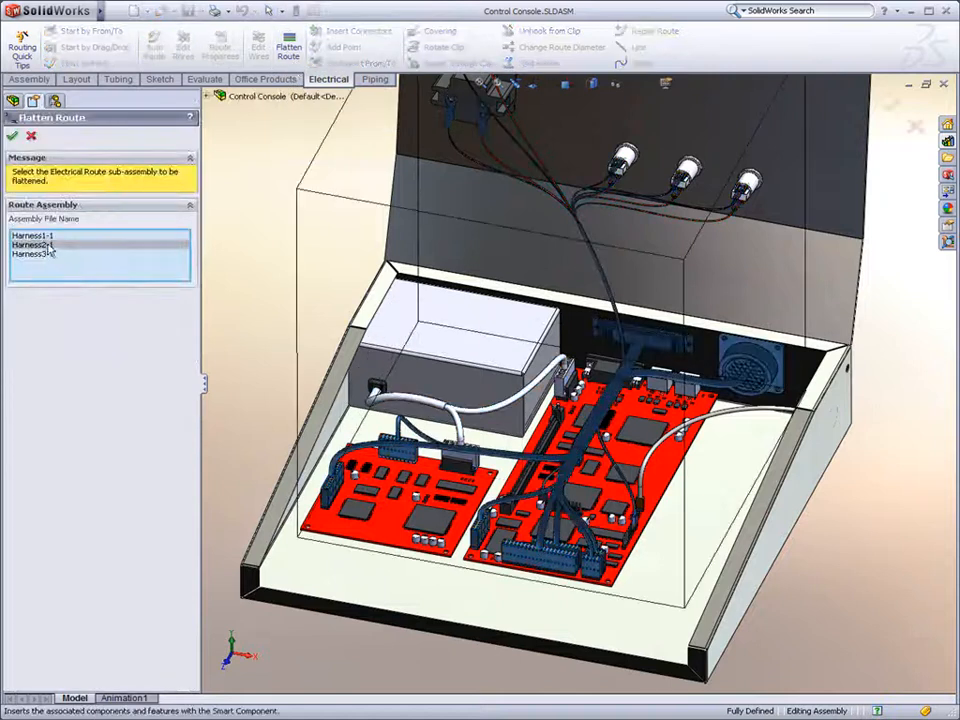
Select Harness2-1 as the route to flatten, keeping BOM, cut list, connector table and AutoBalloon enabled
{"action": "left_click", "coordinate": [13, 135]}
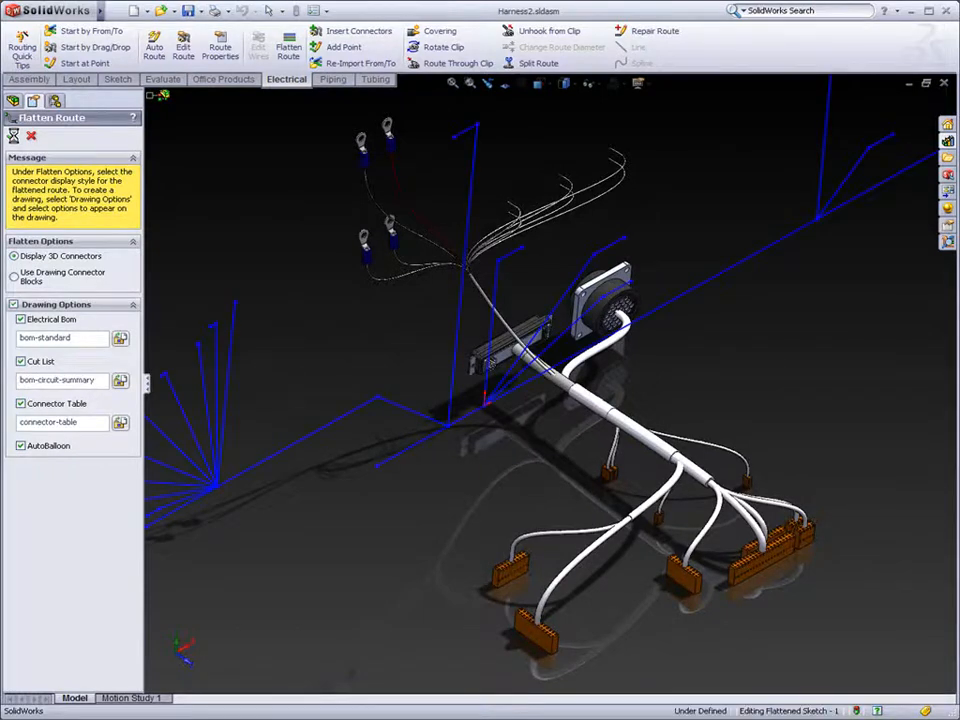
Confirm the Flatten Route PropertyManager to lay Harness2 out flat in 2D
{"action": "left_click", "coordinate": [14, 135]}
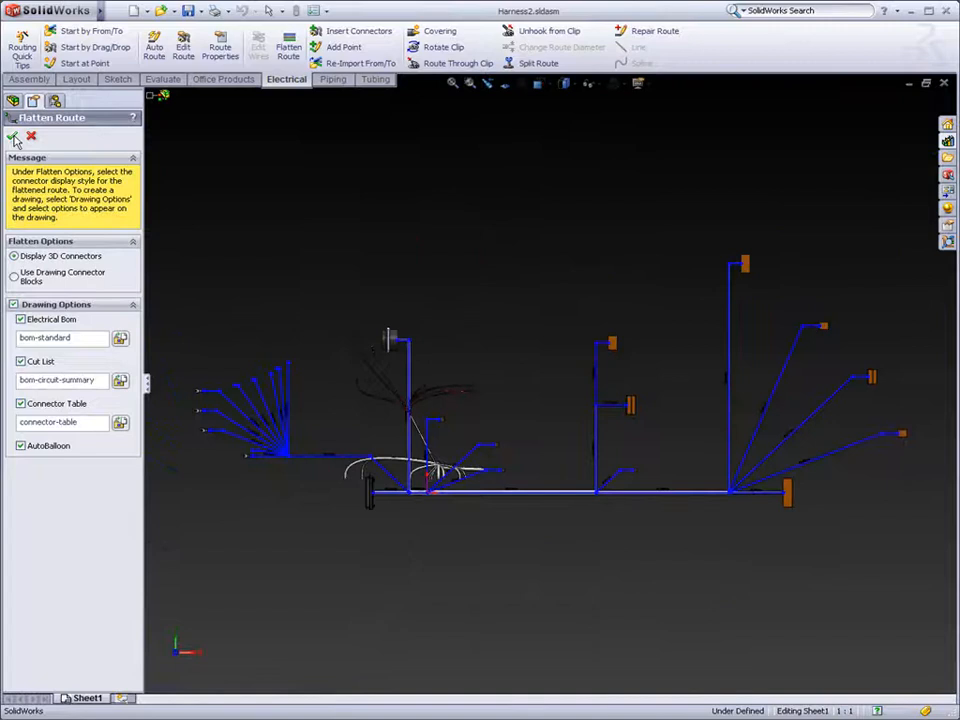
{"action": "left_click", "coordinate": [14, 135]}
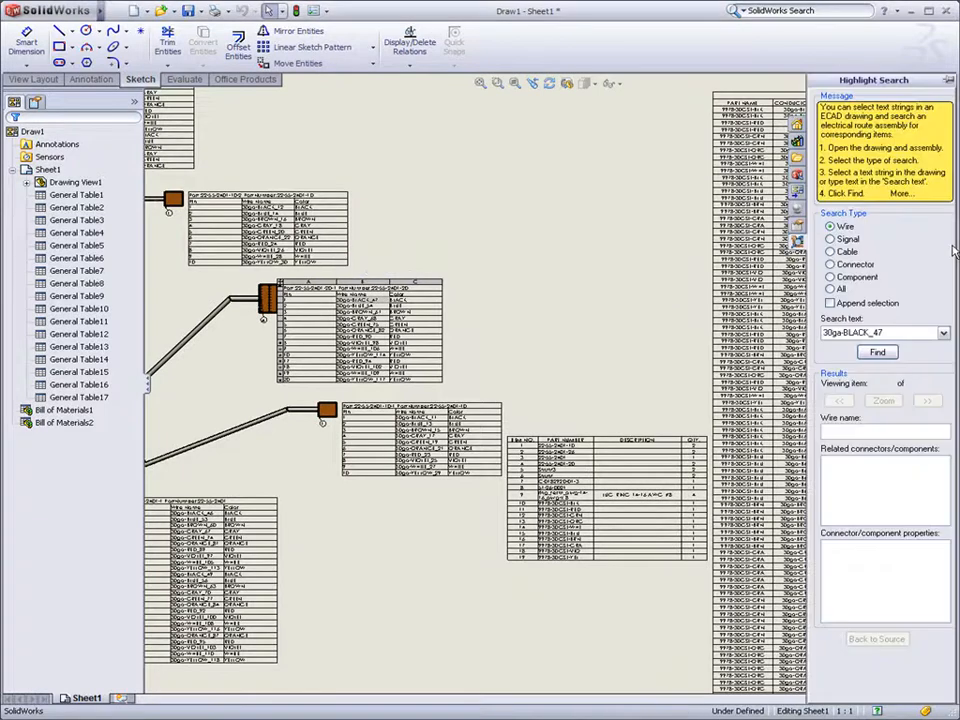
Run Highlight Search for wire 30ga-BLACK_47 in the flattened harness drawing
{"action": "left_click", "coordinate": [877, 352]}
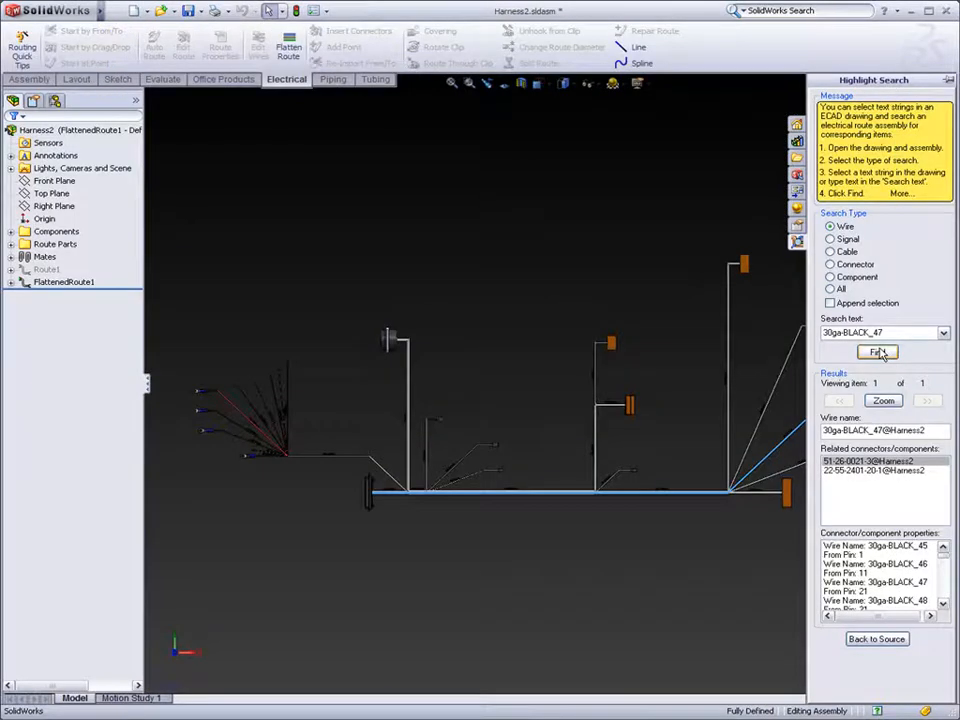
Find wire 30ga-BLACK_47, highlighting its run and two related connectors
{"action": "left_click", "coordinate": [877, 352]}
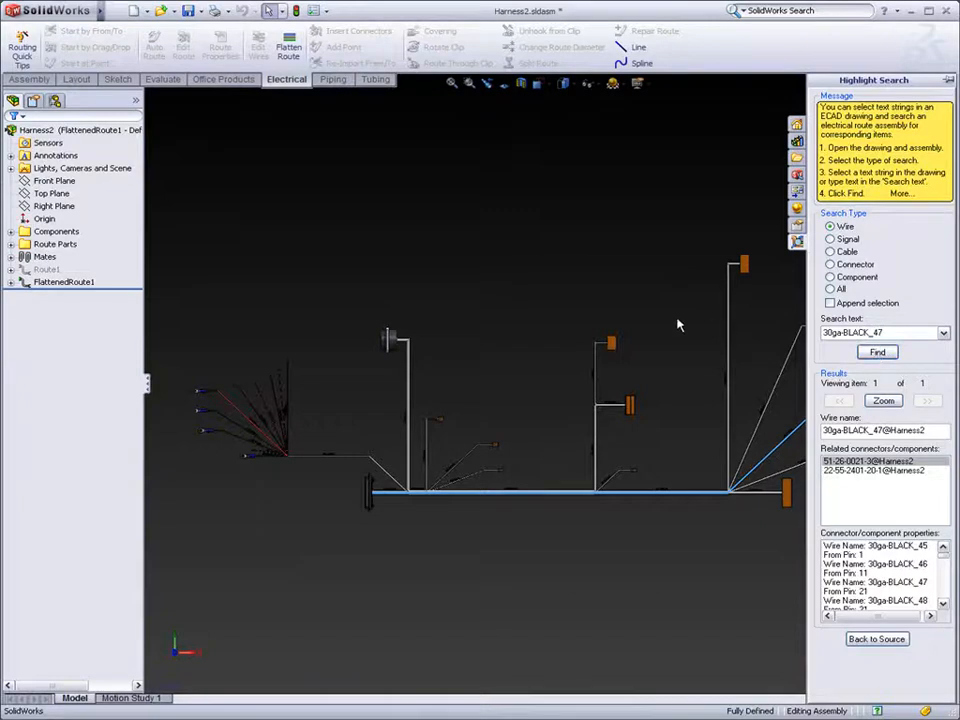